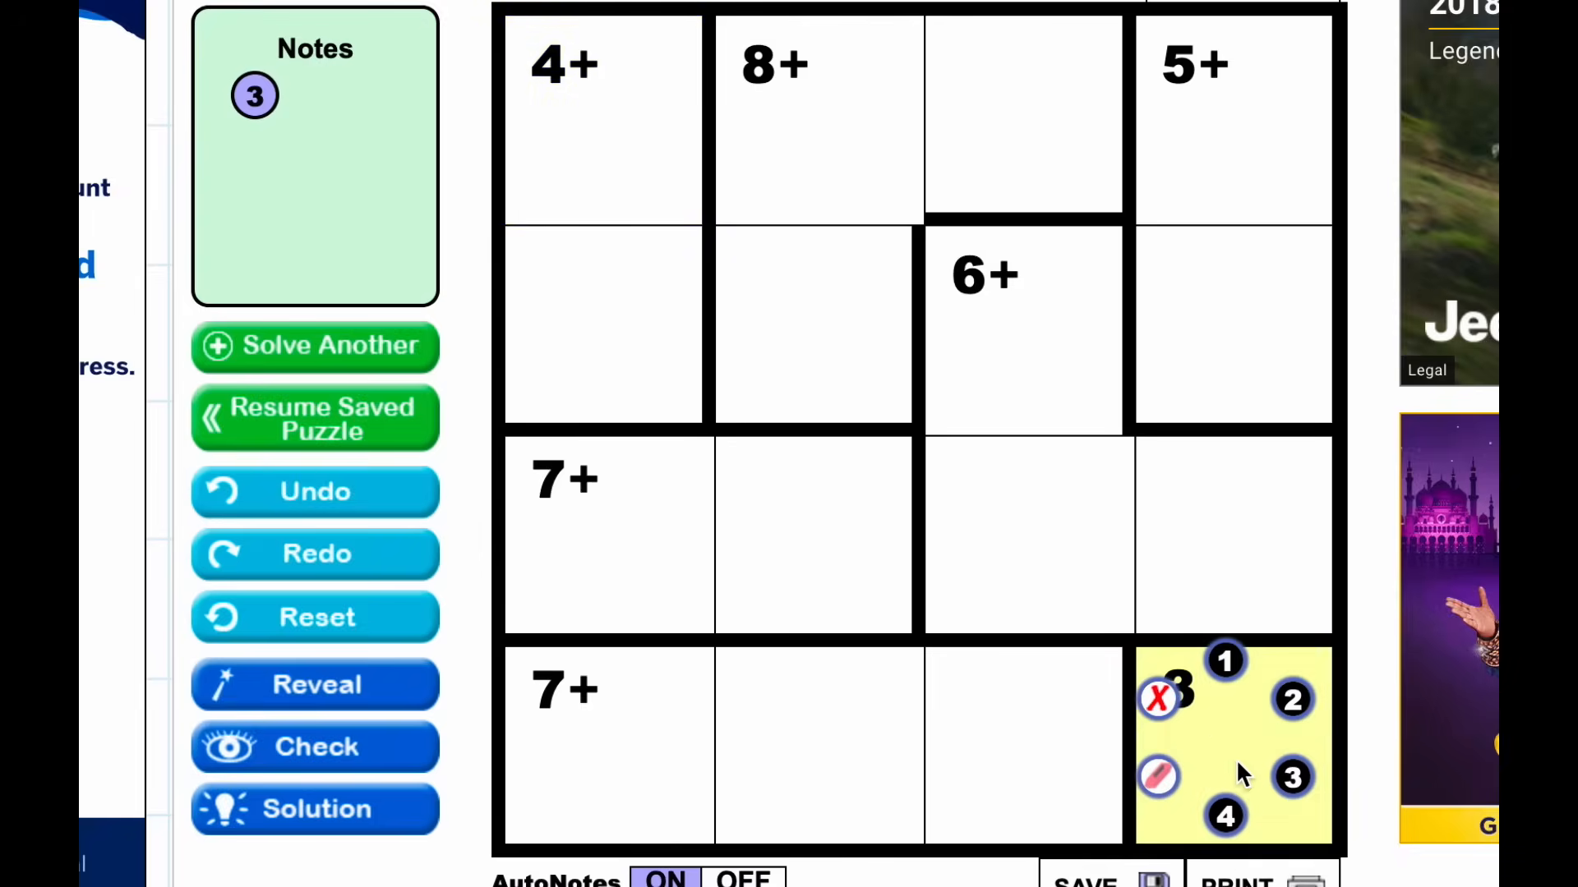
- Enter the digit 3 in the bottom-right single-cell cage marked 3
click(1292, 699)
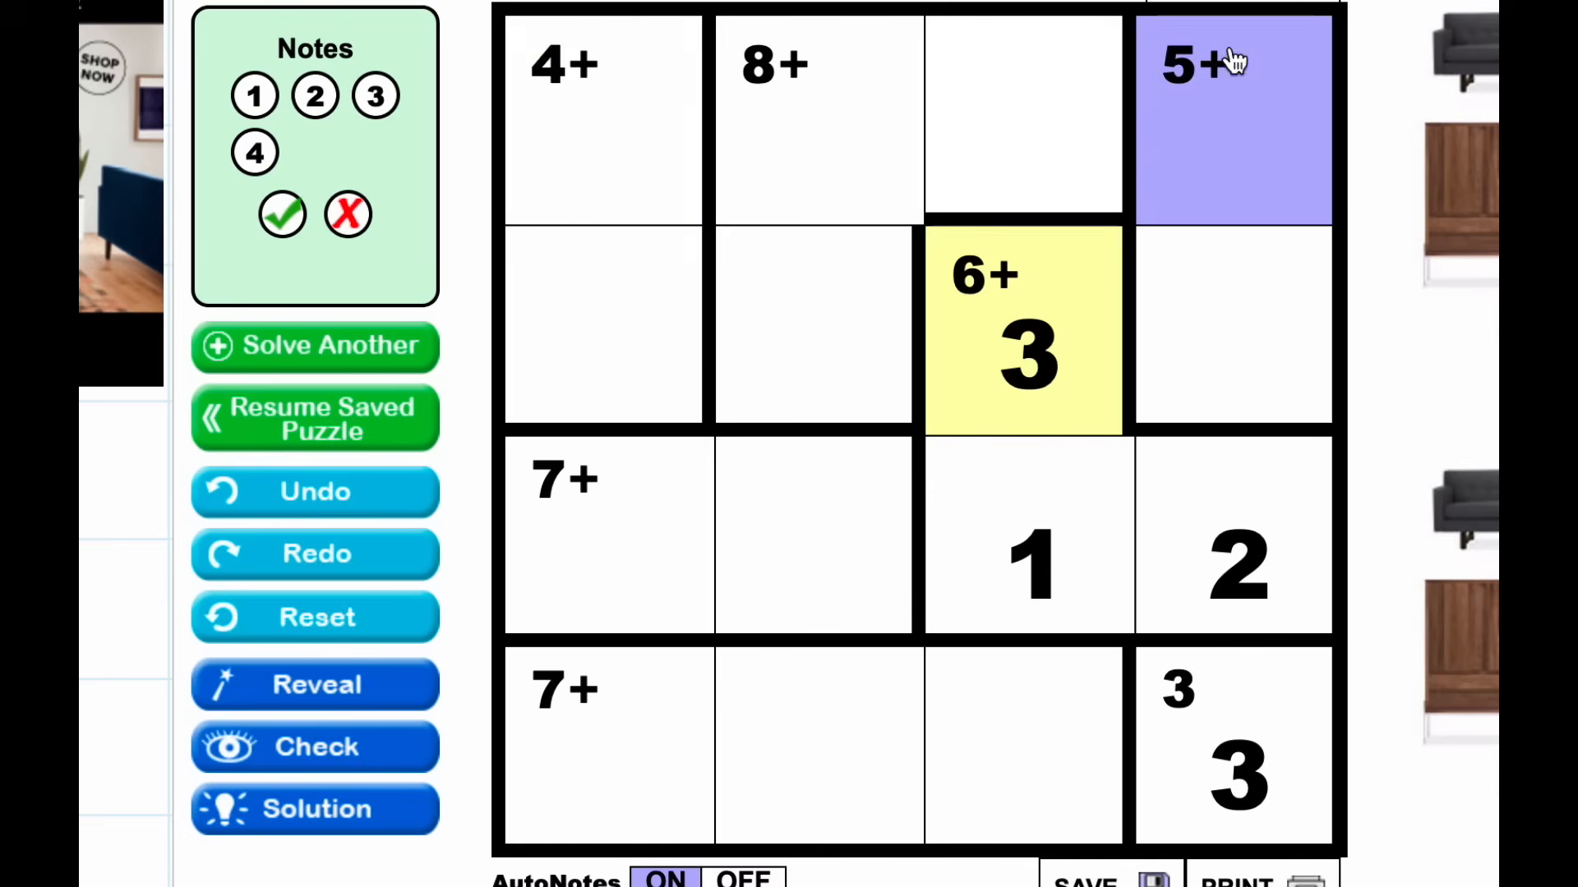
- Fill the top-left 4+ cage with 3 in the corner cell and 1 beneath it
click(602, 121)
text(3)
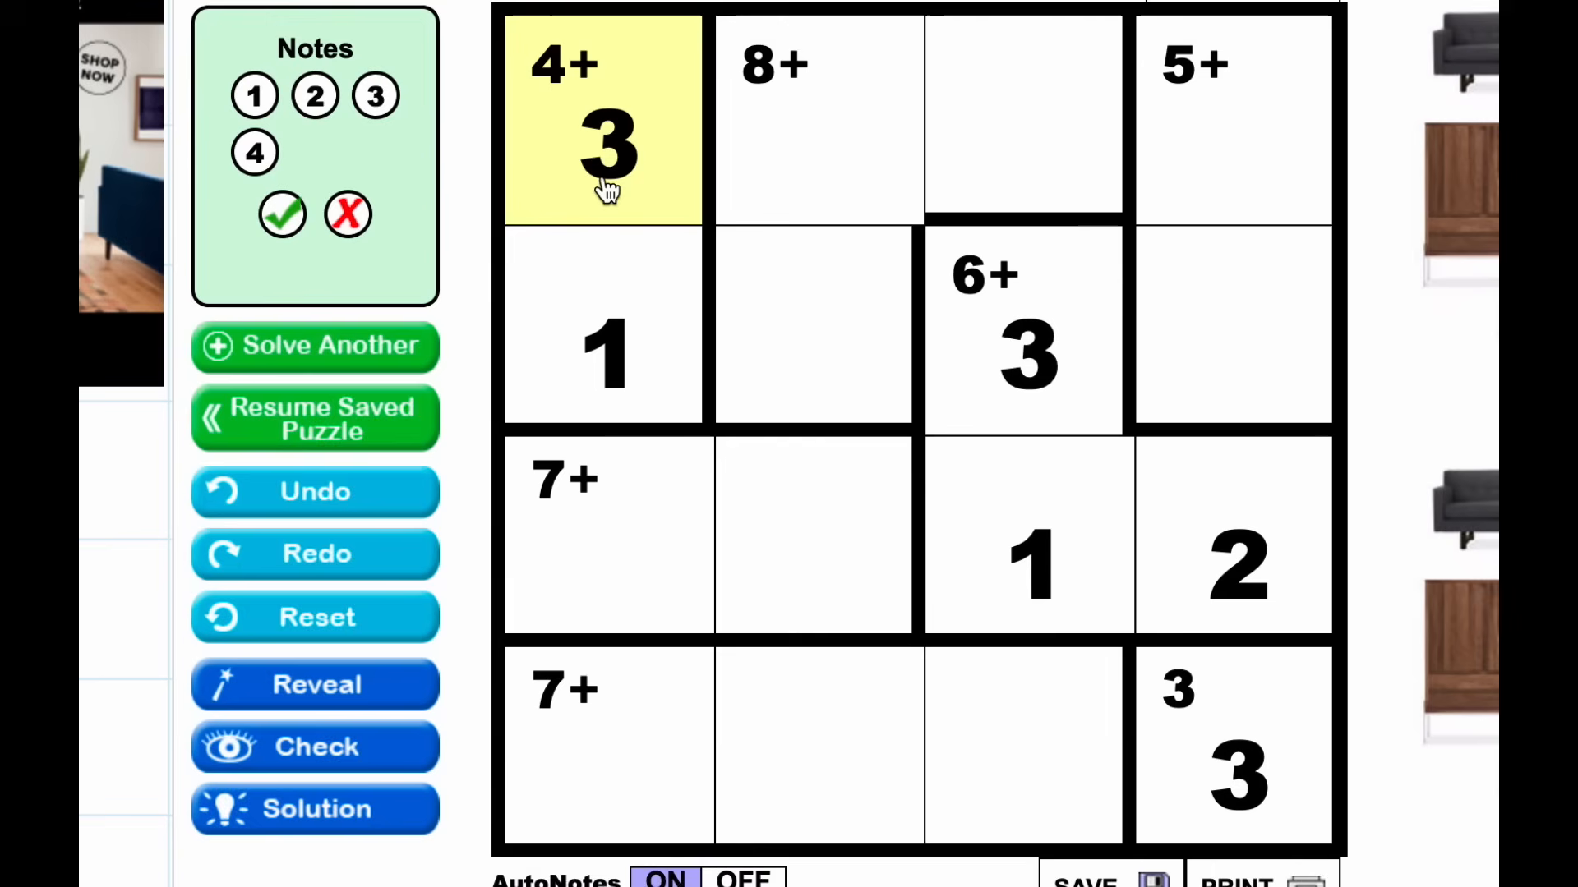